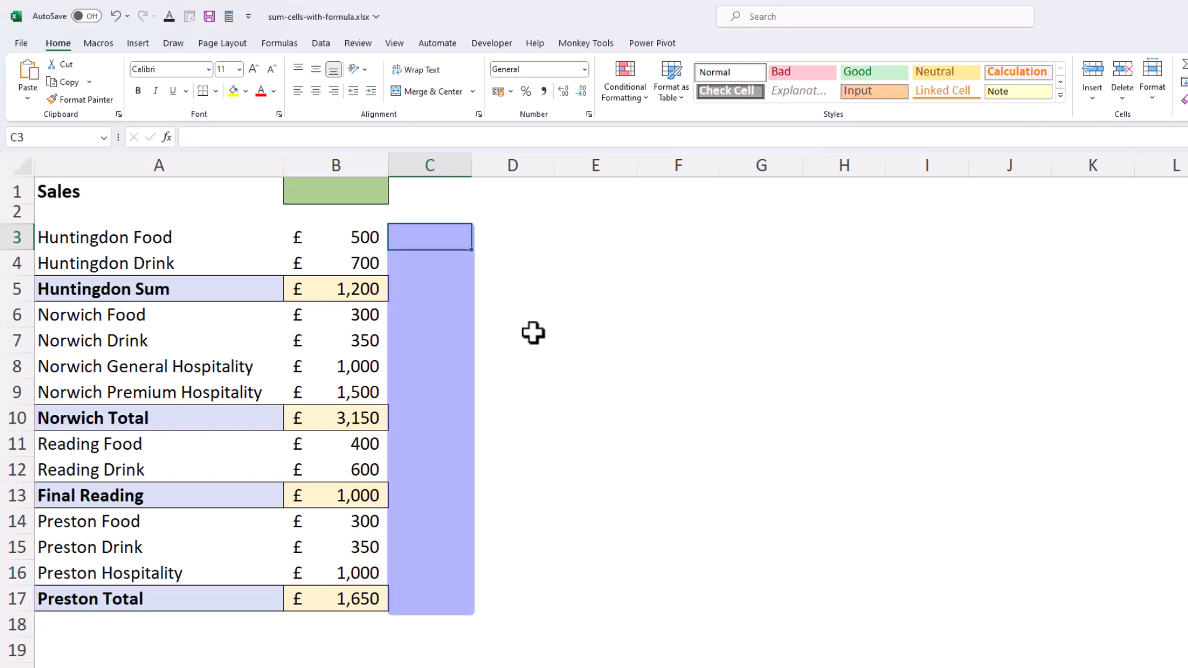
Enter =ISFORMULA(B3:B17) in C3 to spill TRUE/FALSE formula flags down column C.
{"action": "left_click", "coordinate": [429, 236]}
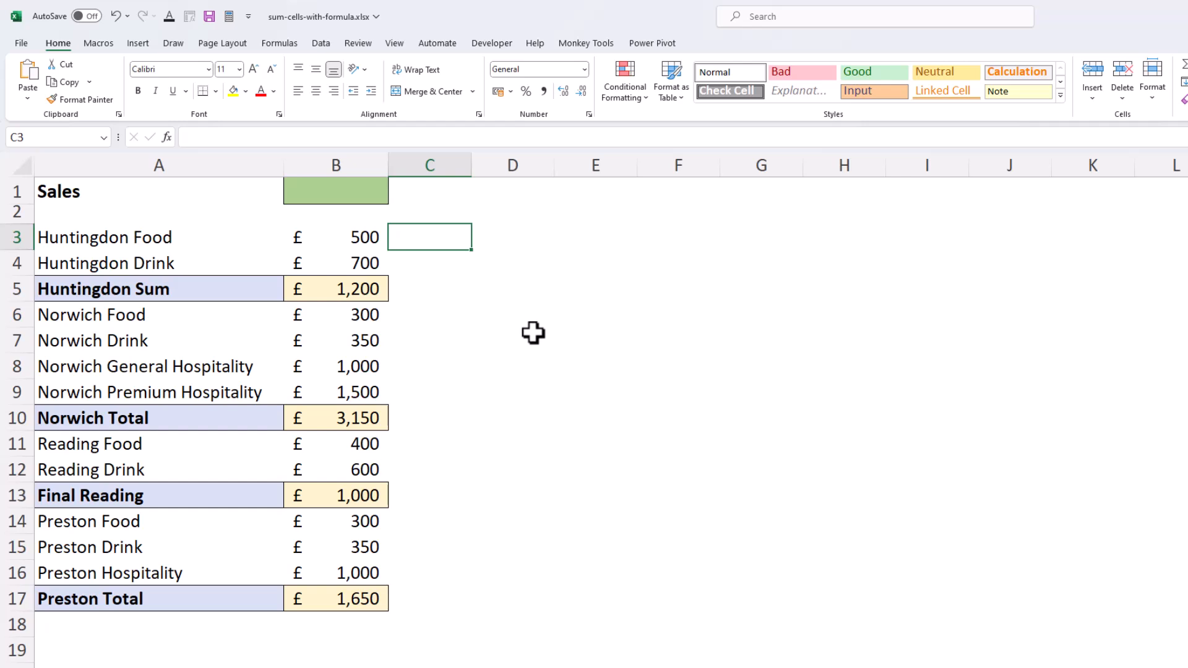
{"action": "type", "text": "=i"}
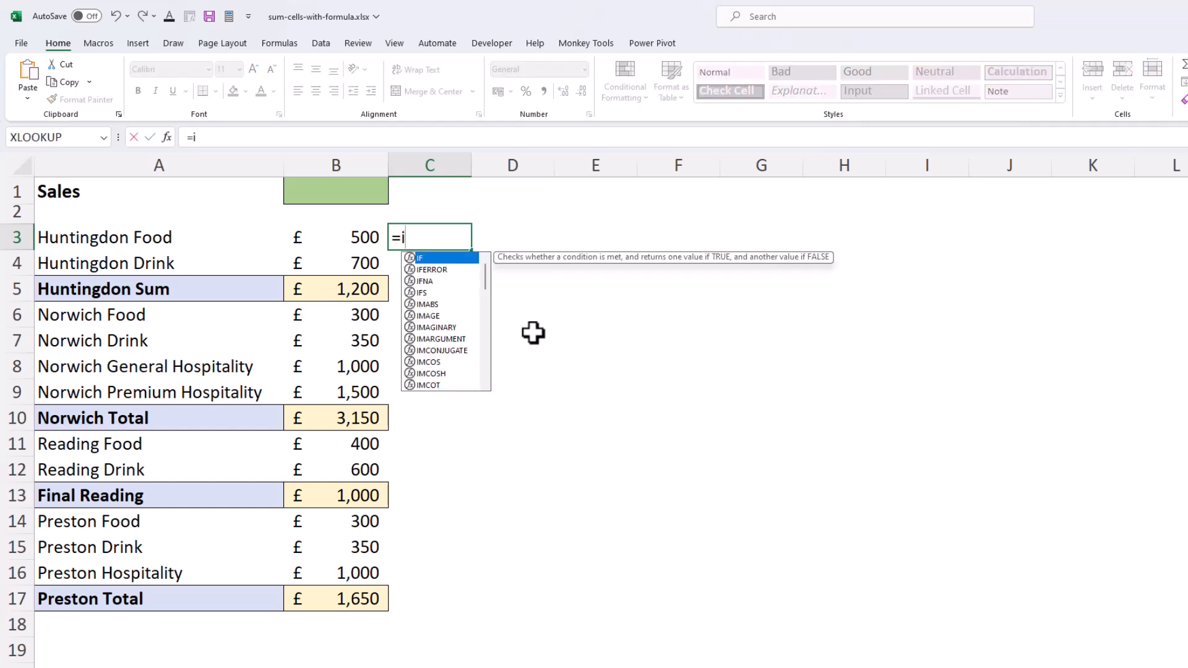
{"action": "type", "text": "s"}
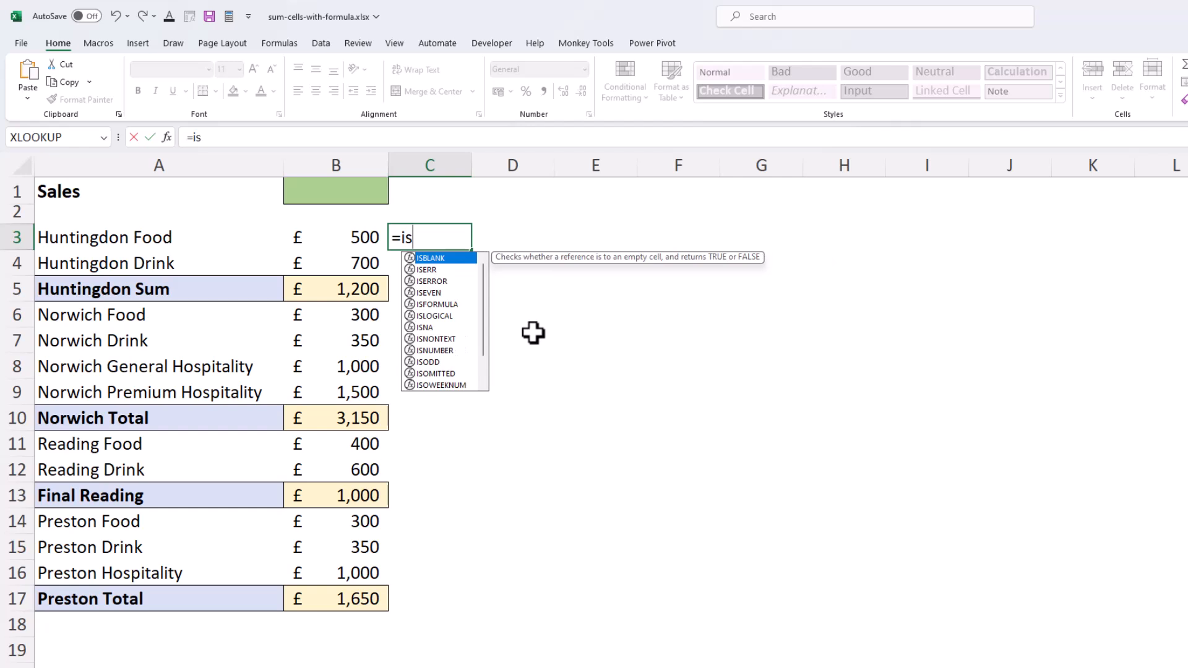
{"action": "type", "text": "f"}
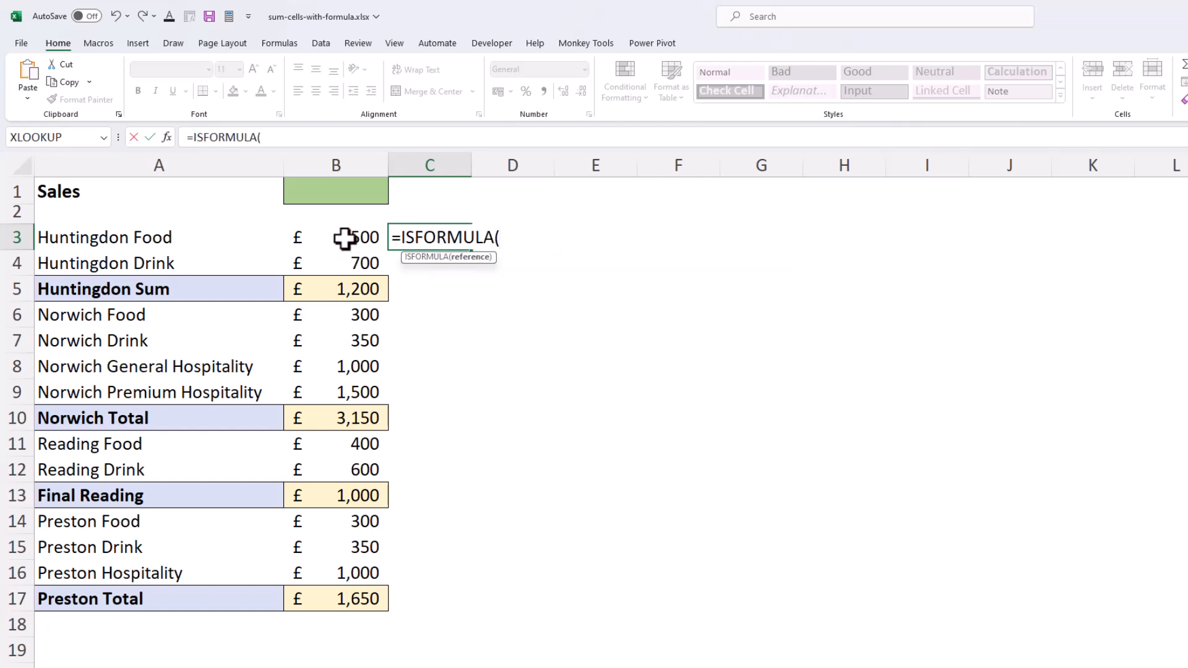
{"action": "left_click", "coordinate": [336, 237]}
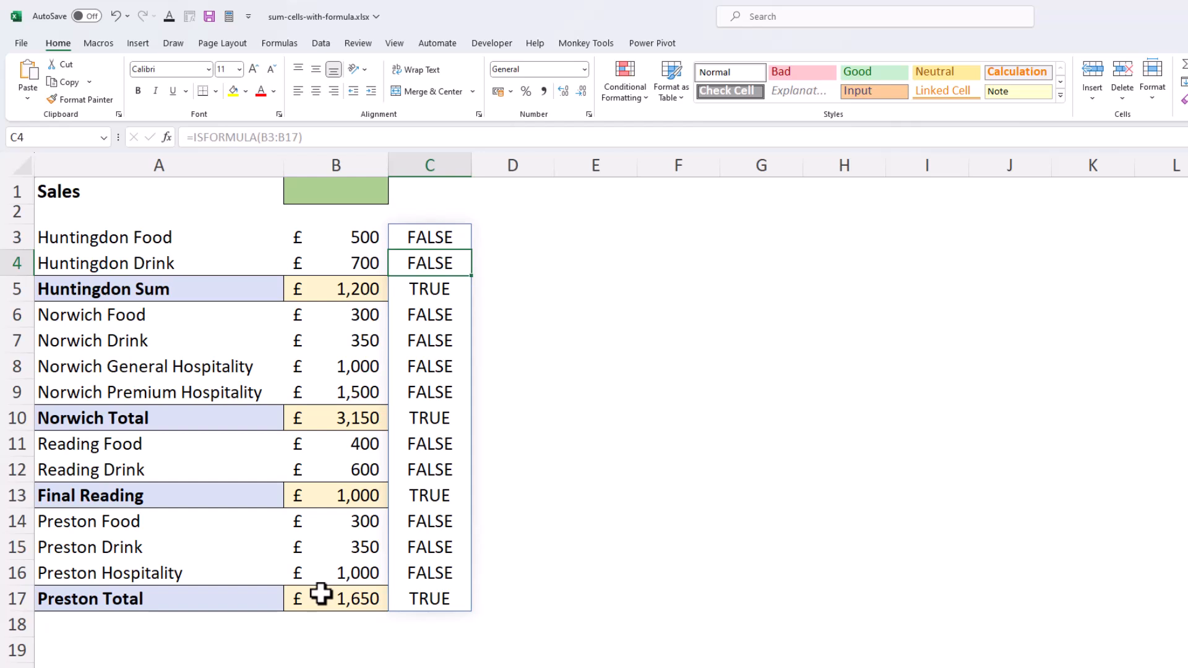
{"action": "mouse_move", "coordinate": [459, 237]}
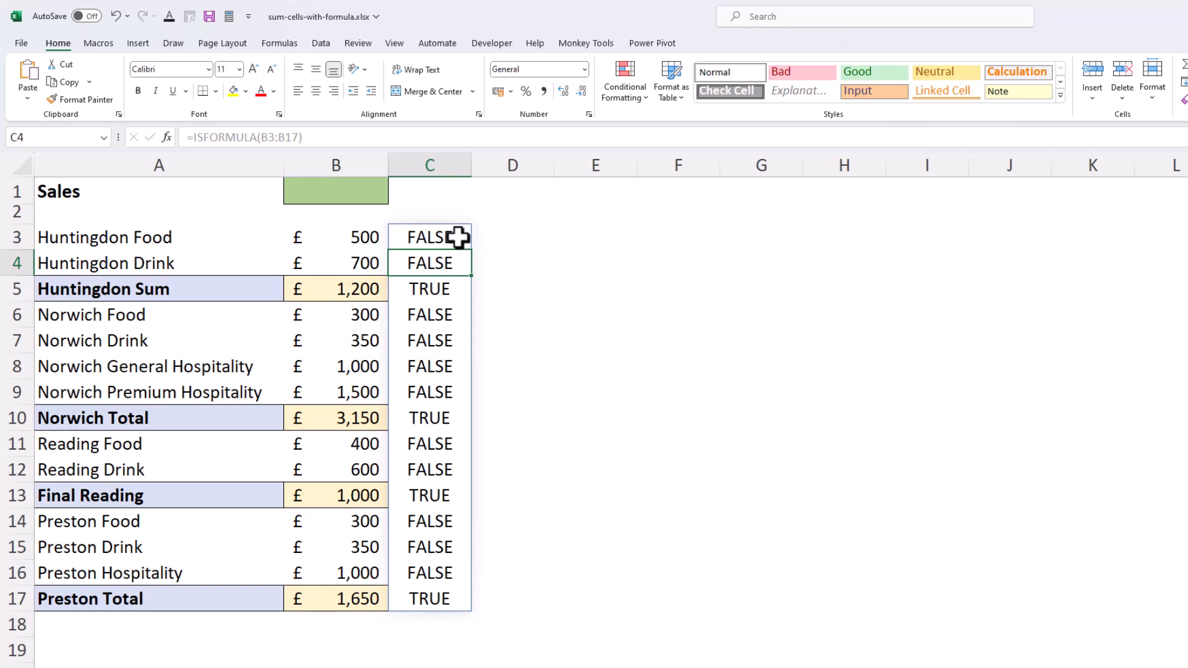
Edit C3 to =--ISFORMULA(B3:B17) so the flags show 1 and 0.
{"action": "double_click", "coordinate": [429, 236]}
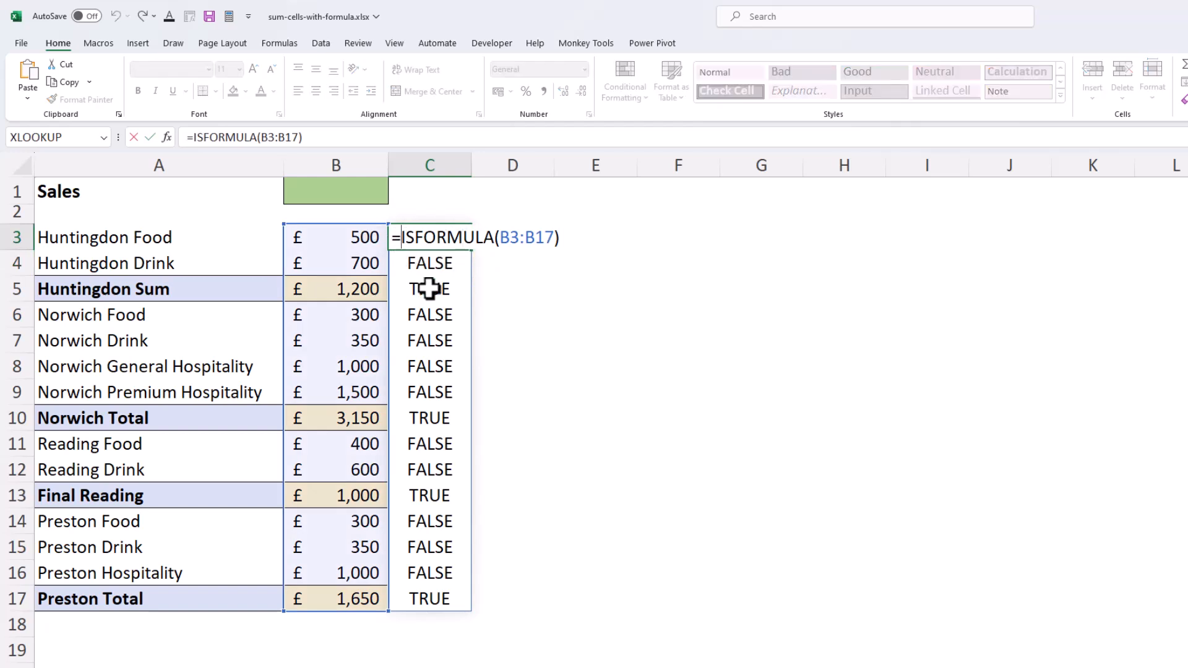
{"action": "type", "text": "--"}
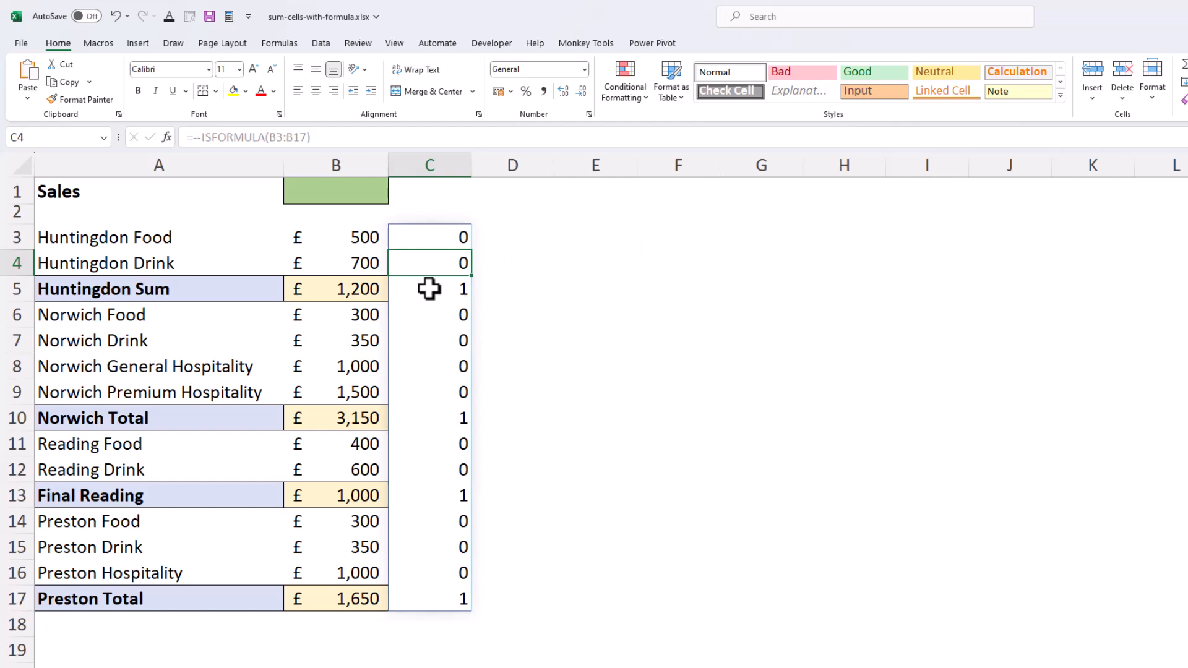
{"action": "mouse_move", "coordinate": [430, 242]}
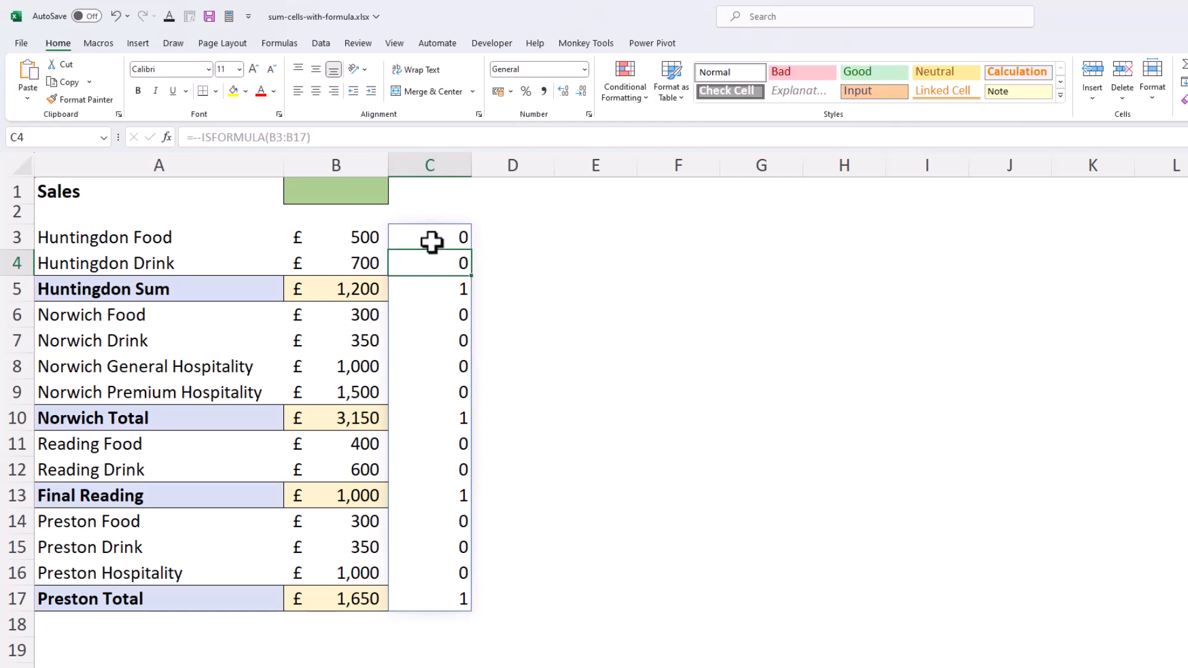
{"action": "double_click", "coordinate": [429, 236]}
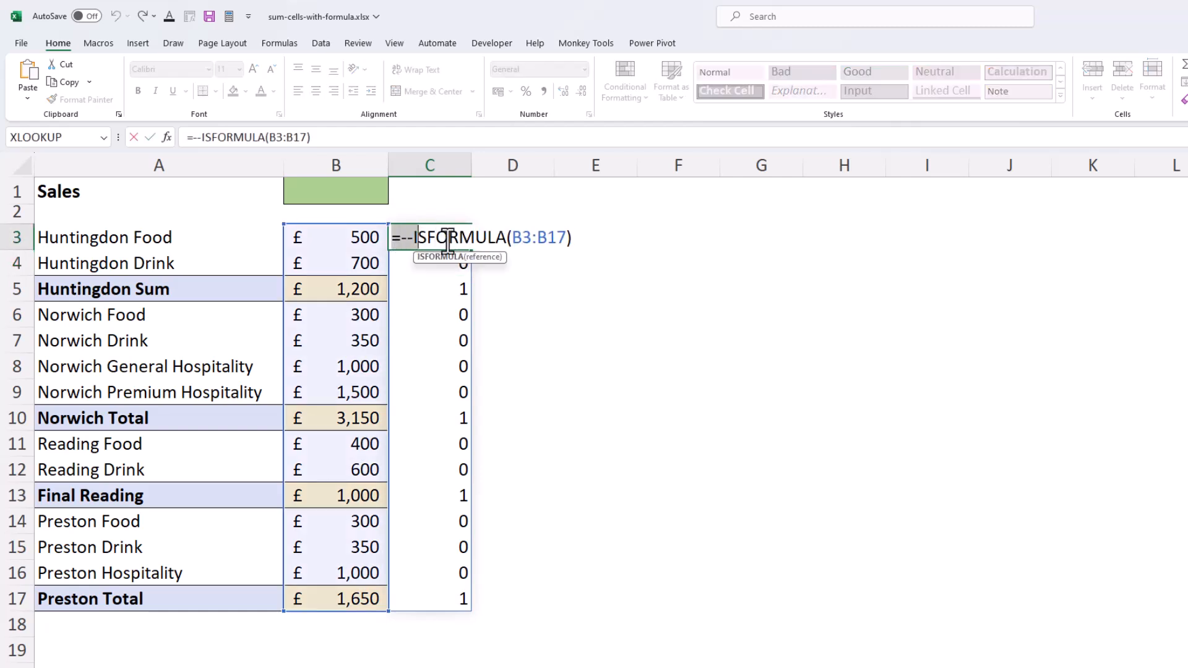
{"action": "right_click", "coordinate": [455, 237]}
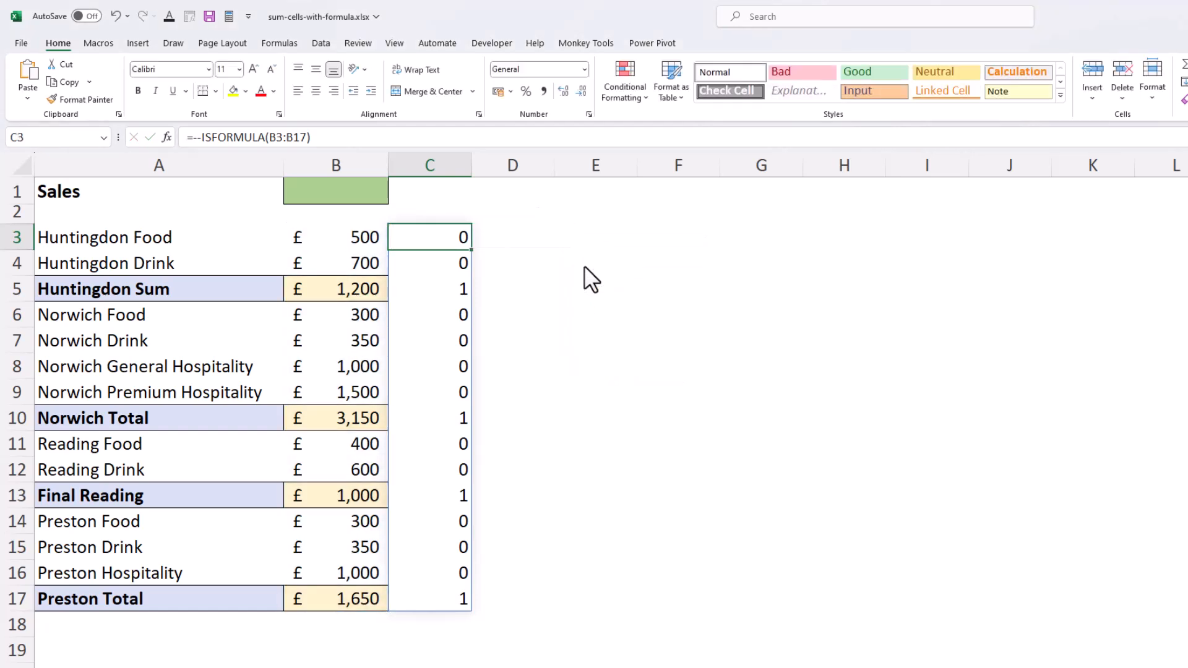
{"action": "left_click", "coordinate": [368, 191]}
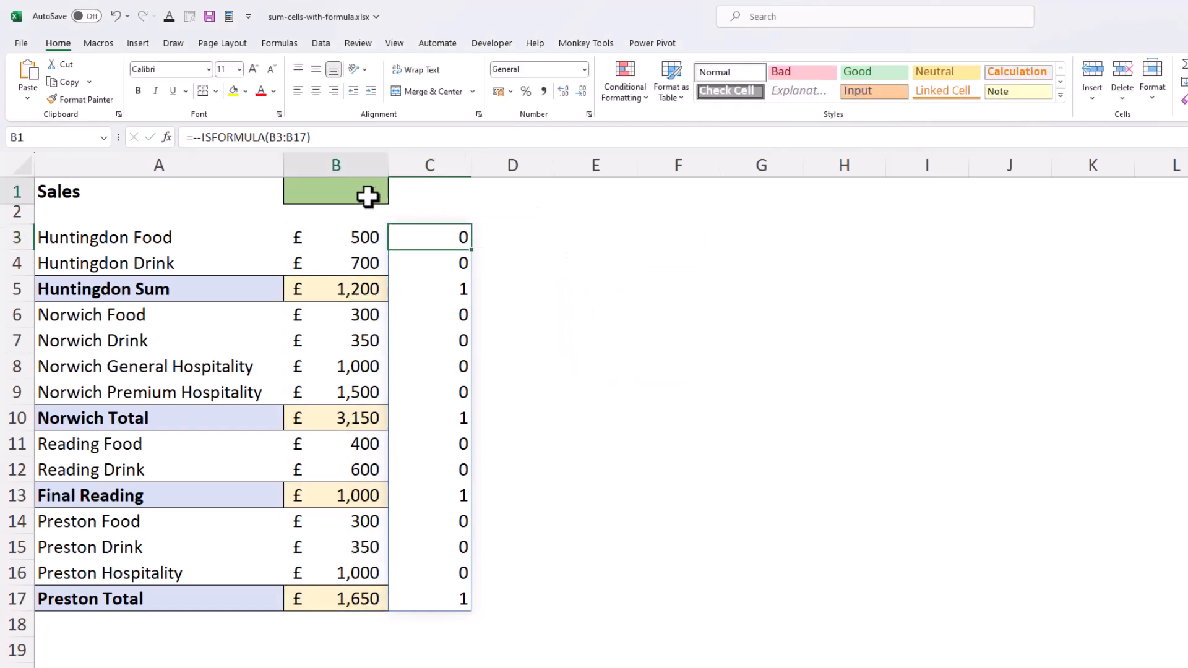
Enter =SUMPRODUCT(--ISFORMULA(B3:B17),B3:B17) in B1, totalling £7,000.
{"action": "double_click", "coordinate": [337, 192]}
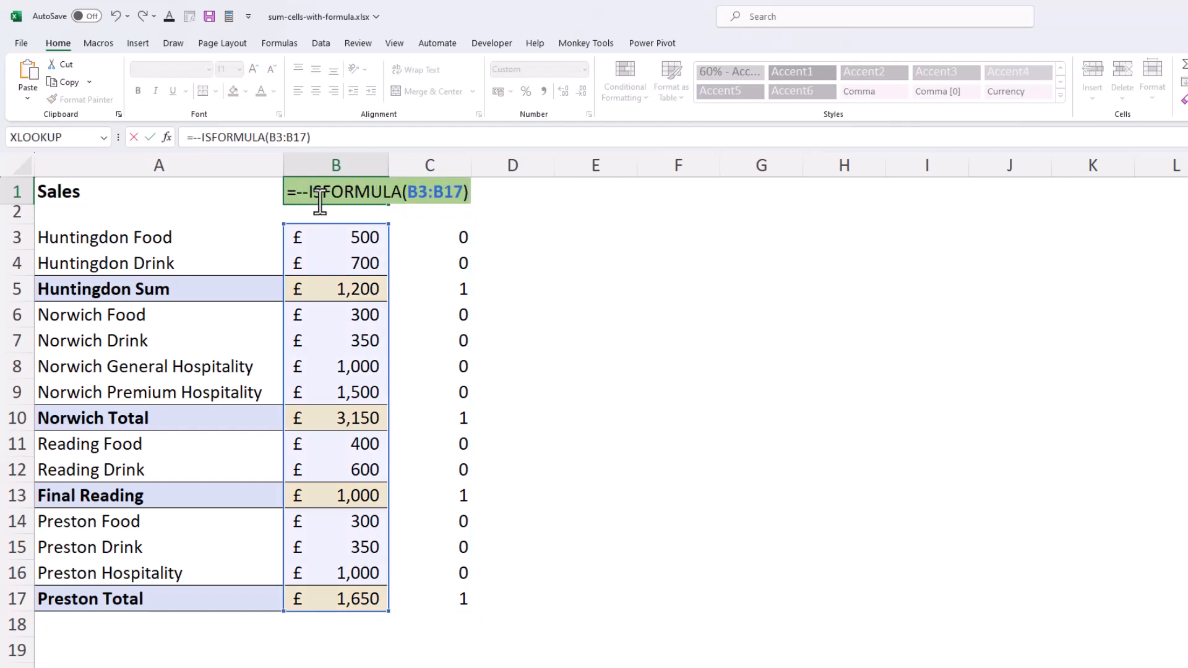
{"action": "type", "text": "sump"}
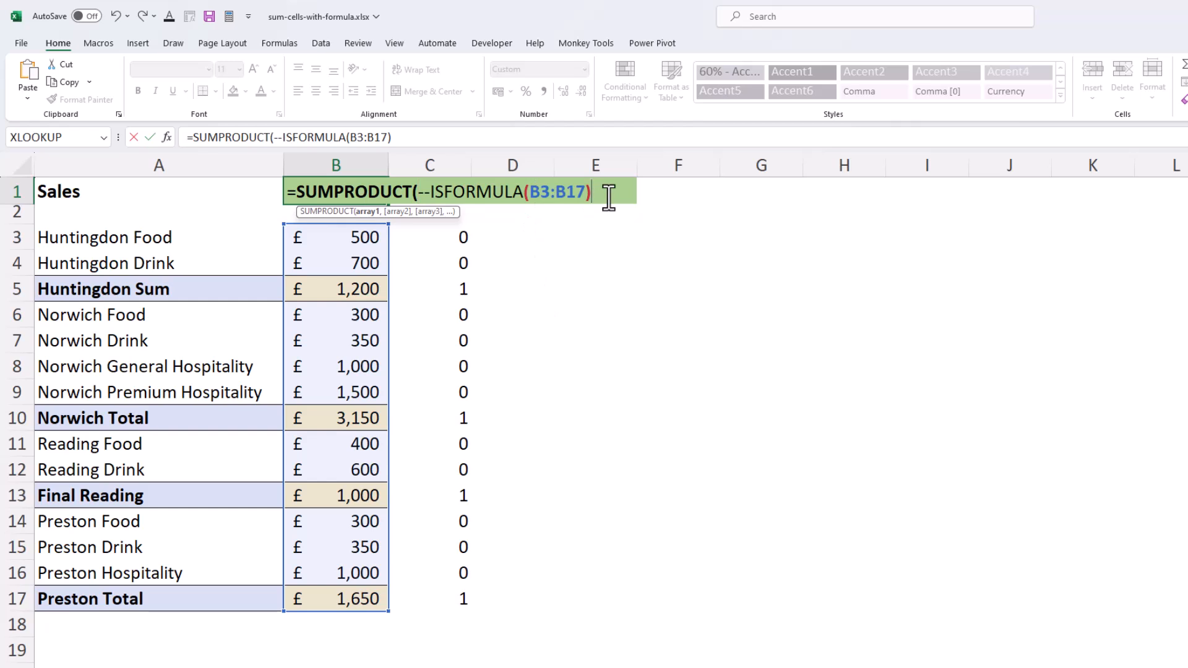
{"action": "type", "text": ",B3:B17"}
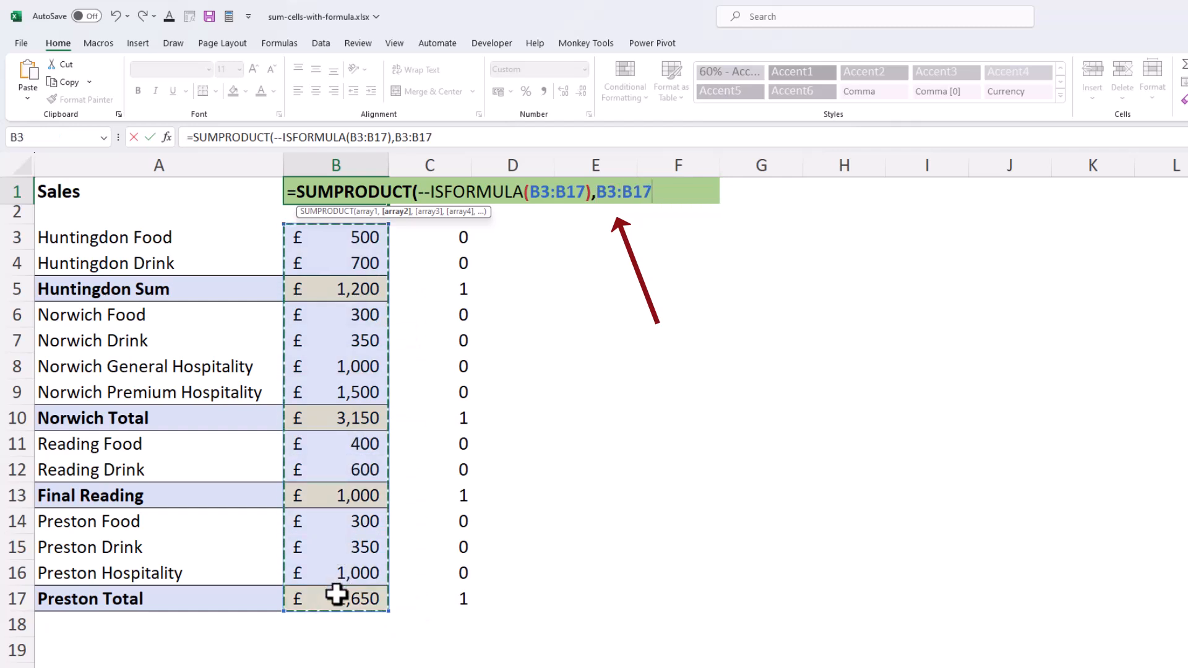
{"action": "type", "text": ")"}
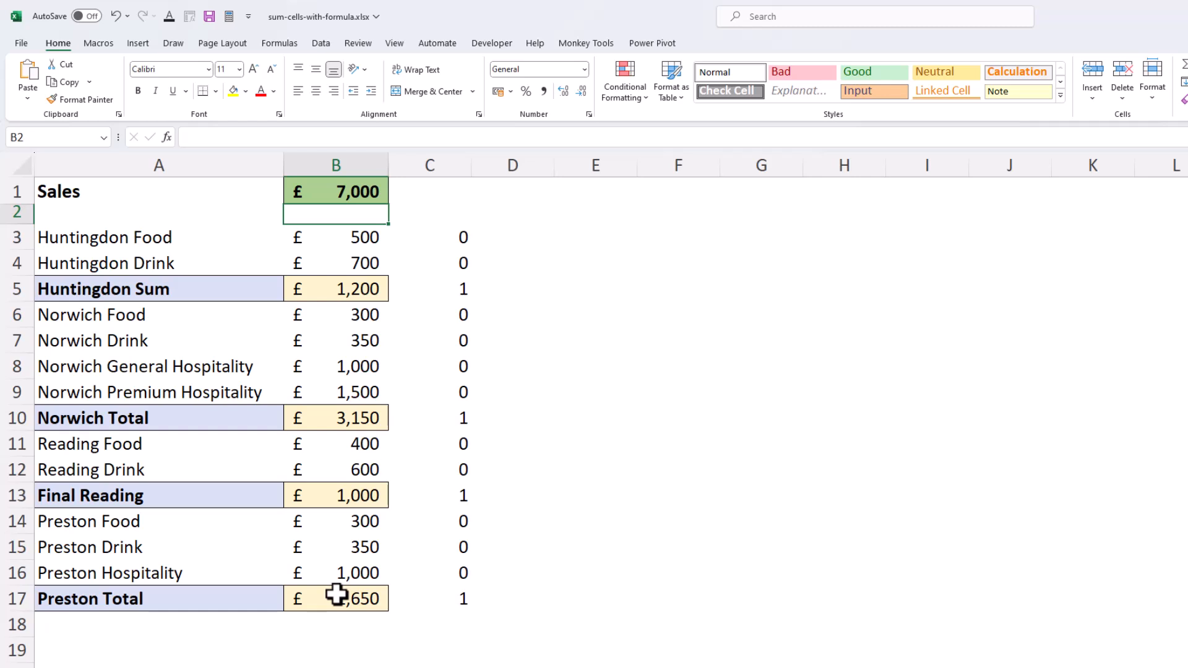
{"action": "right_click", "coordinate": [430, 165]}
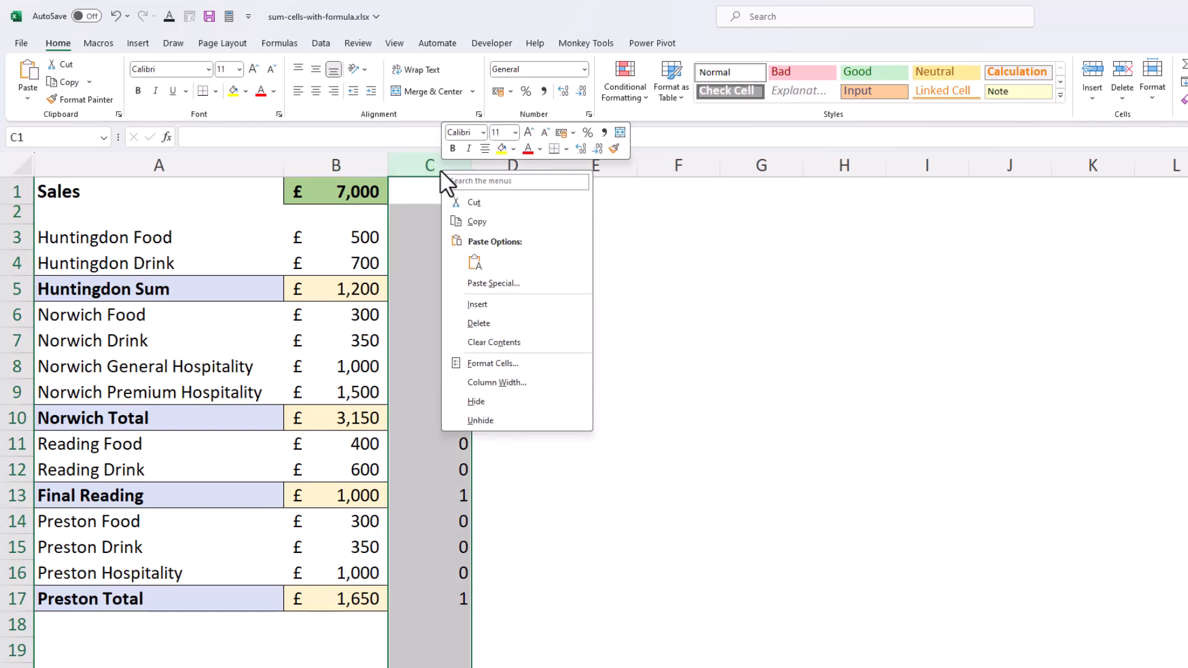
{"action": "mouse_move", "coordinate": [482, 331]}
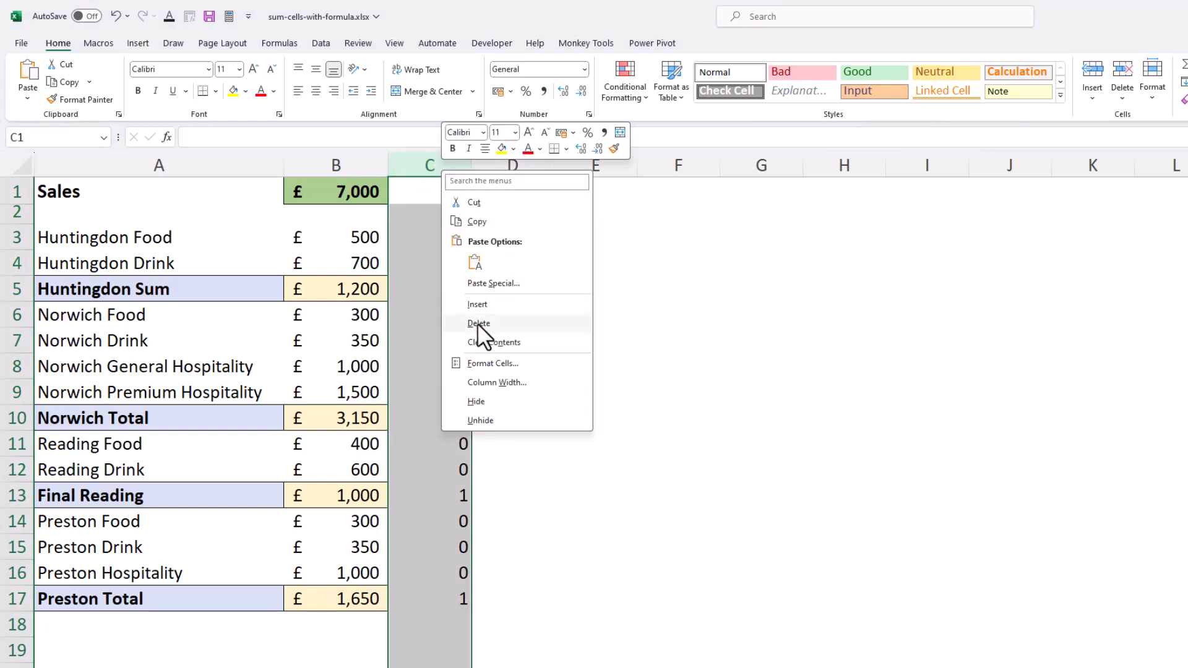